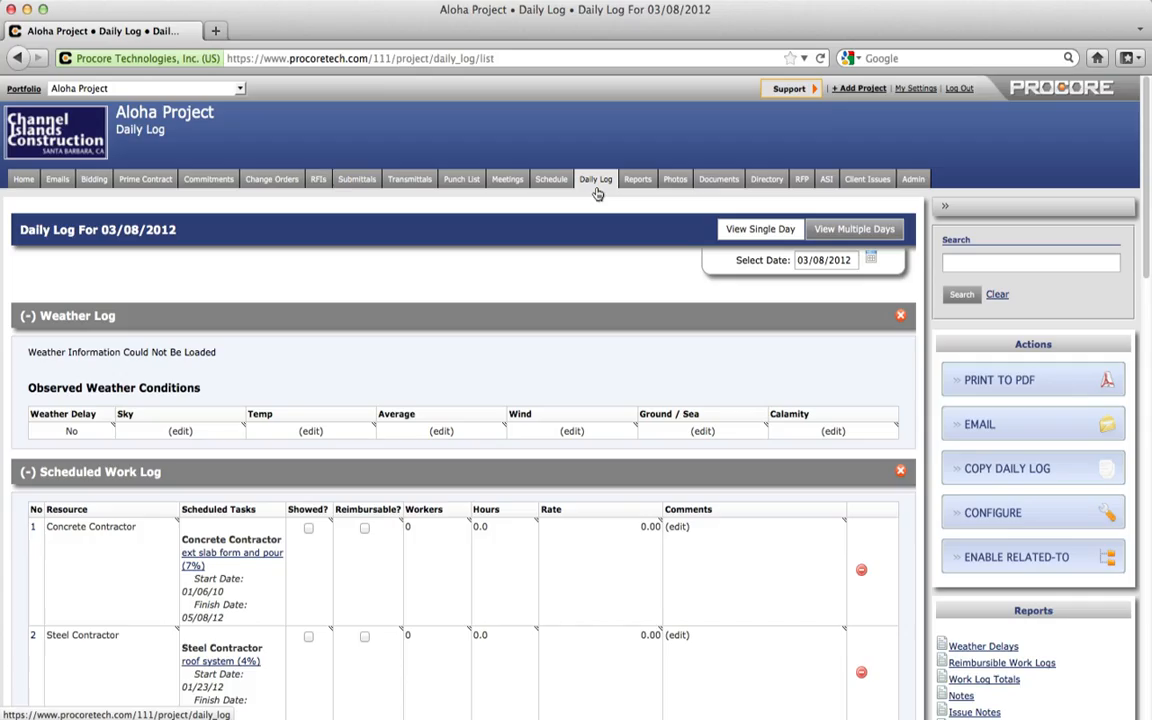
Move from the Daily Log through Meetings to the Prime Contract Change Orders list
left_click(508, 160)
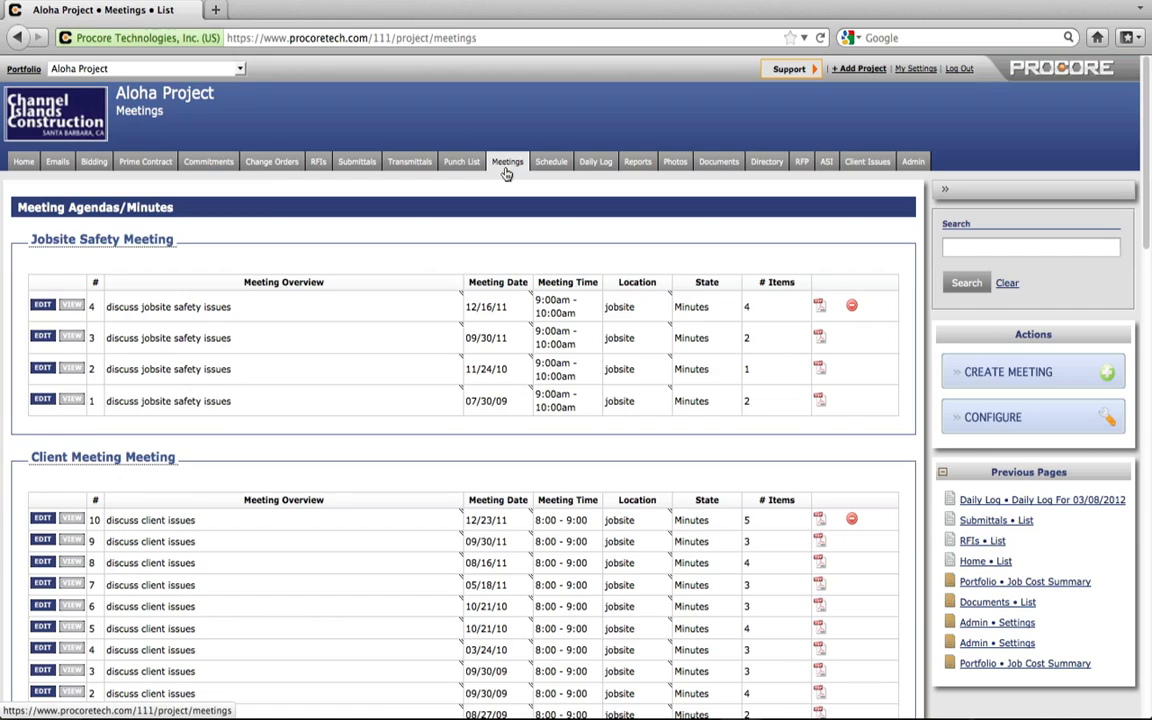
left_click(272, 160)
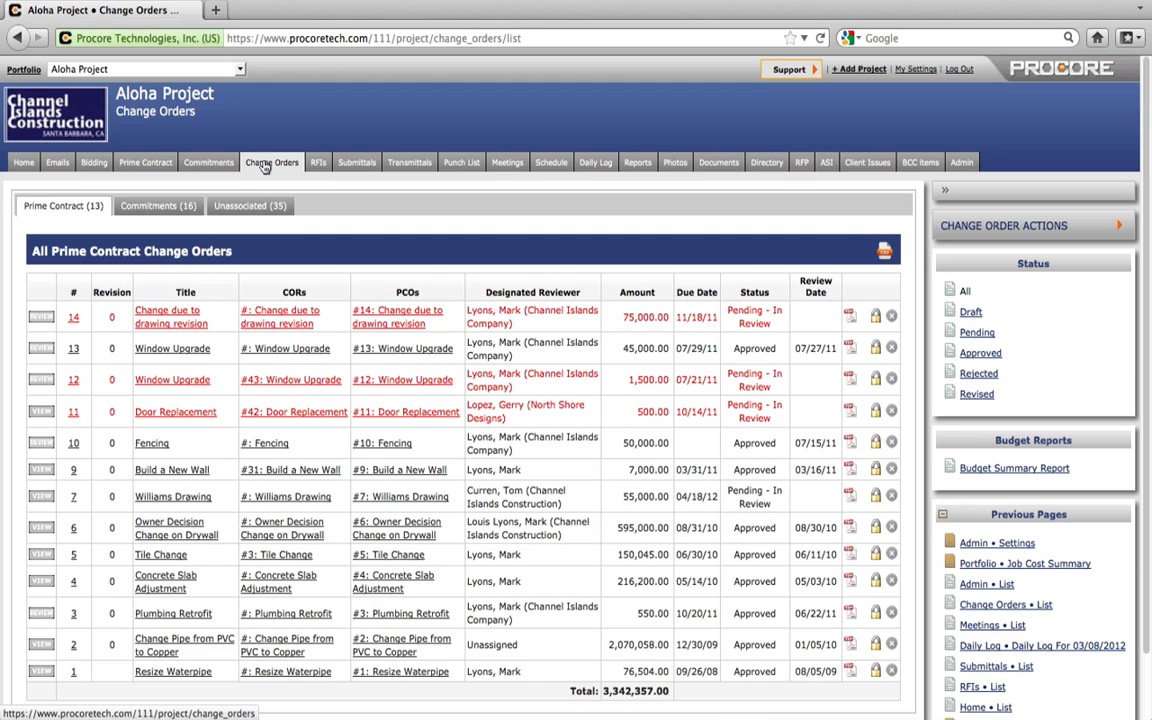